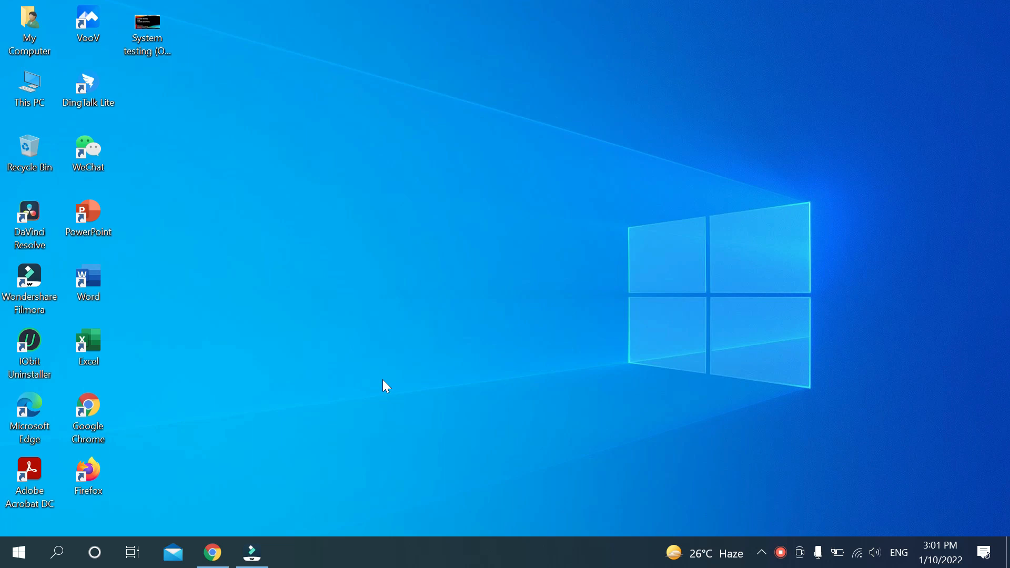
{"action": "mouse_move", "coordinate": [142, 412]}
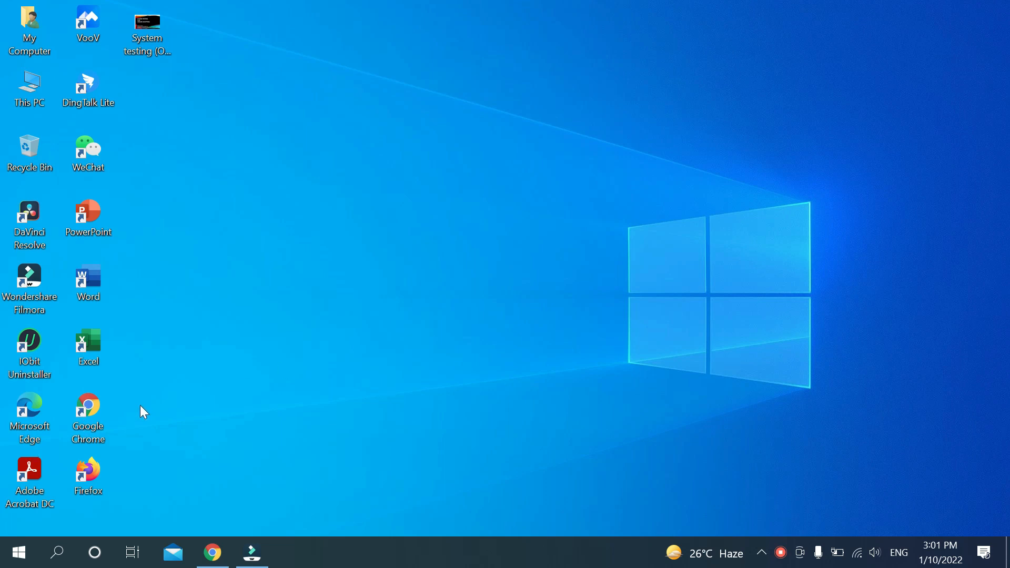
Search Bing in Chrome for "visual studio"
{"action": "left_click", "coordinate": [87, 477]}
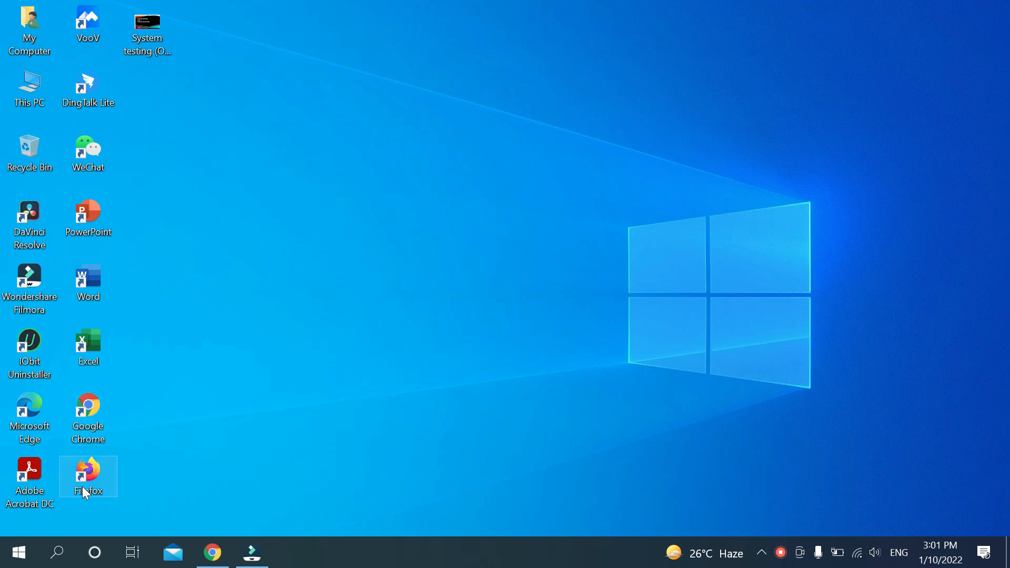
{"action": "mouse_move", "coordinate": [249, 394]}
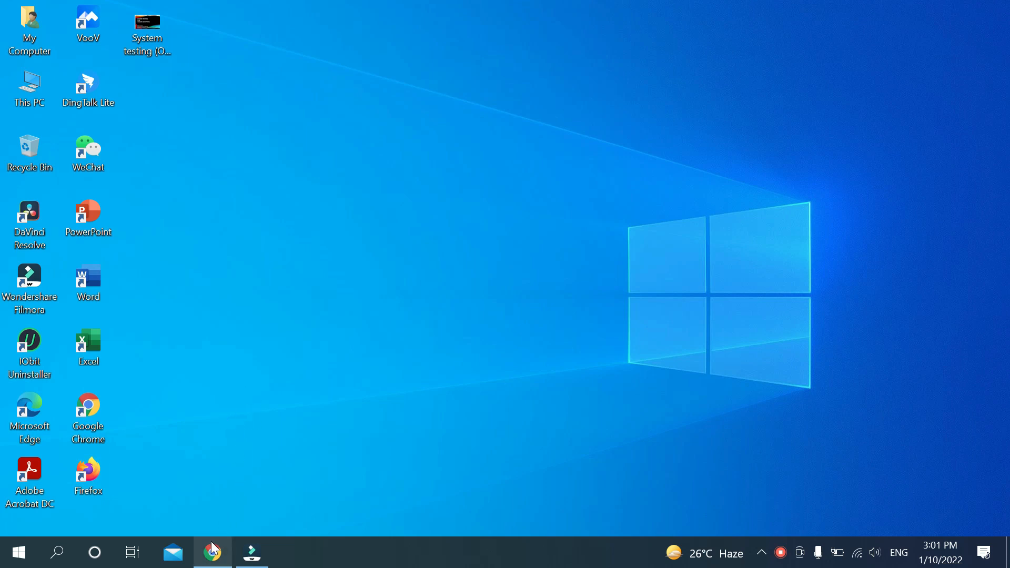
{"action": "left_click", "coordinate": [213, 553]}
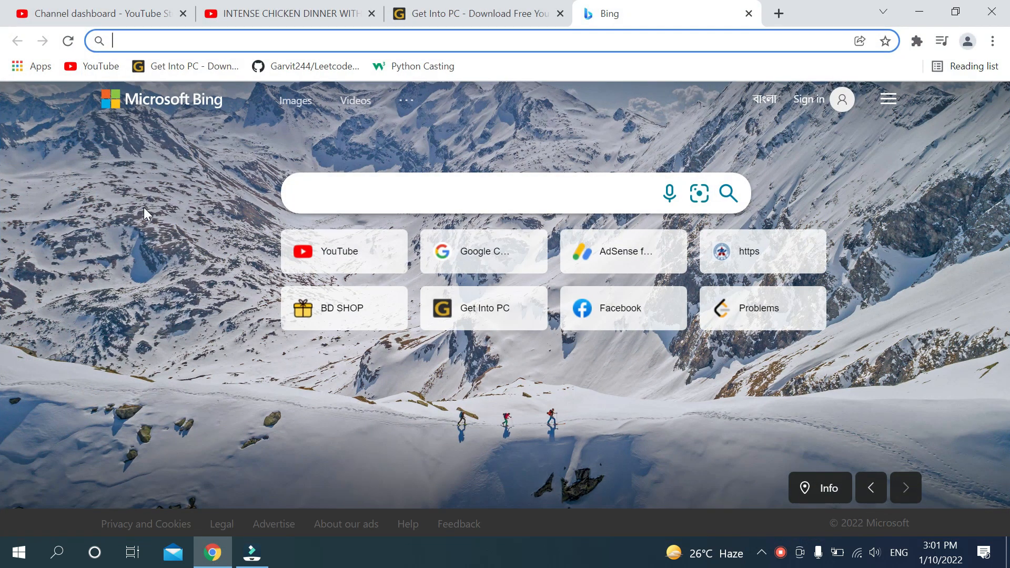
{"action": "type", "text": "vis"}
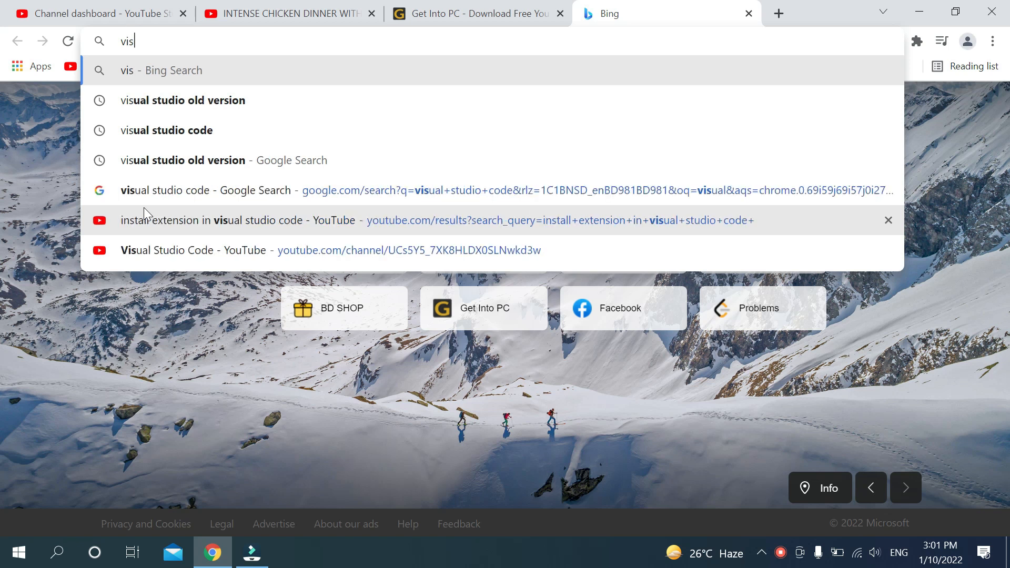
{"action": "type", "text": "ual stu"}
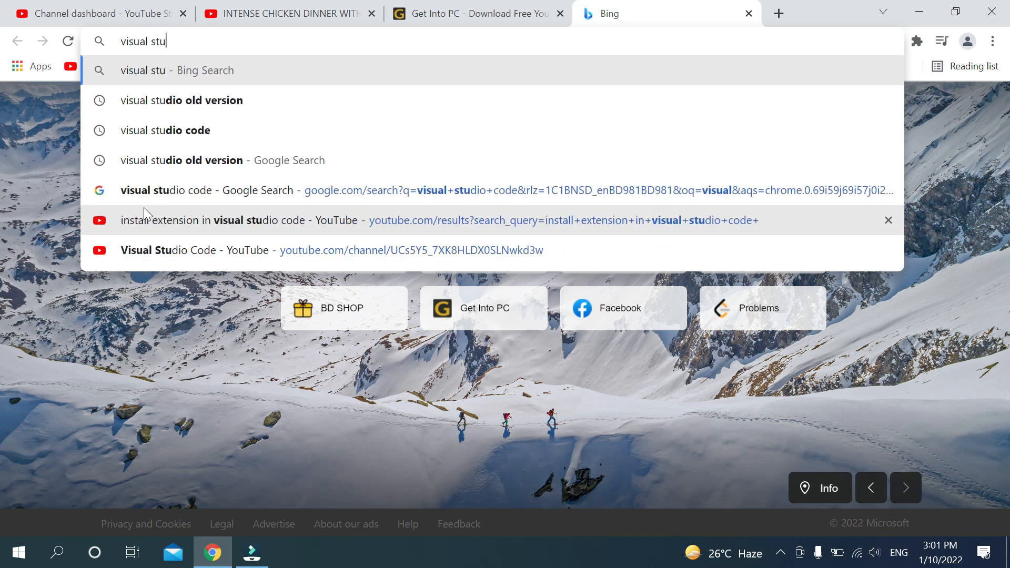
{"action": "type", "text": "dio"}
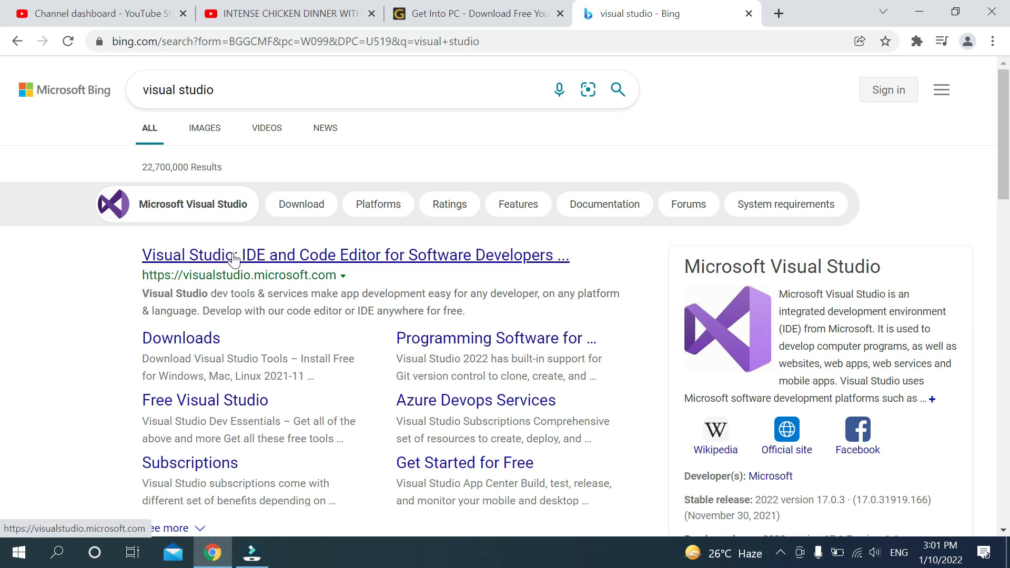
On the Visual Studio site's Downloads page, show the Free download options for Visual Studio Code
{"action": "left_click", "coordinate": [354, 254]}
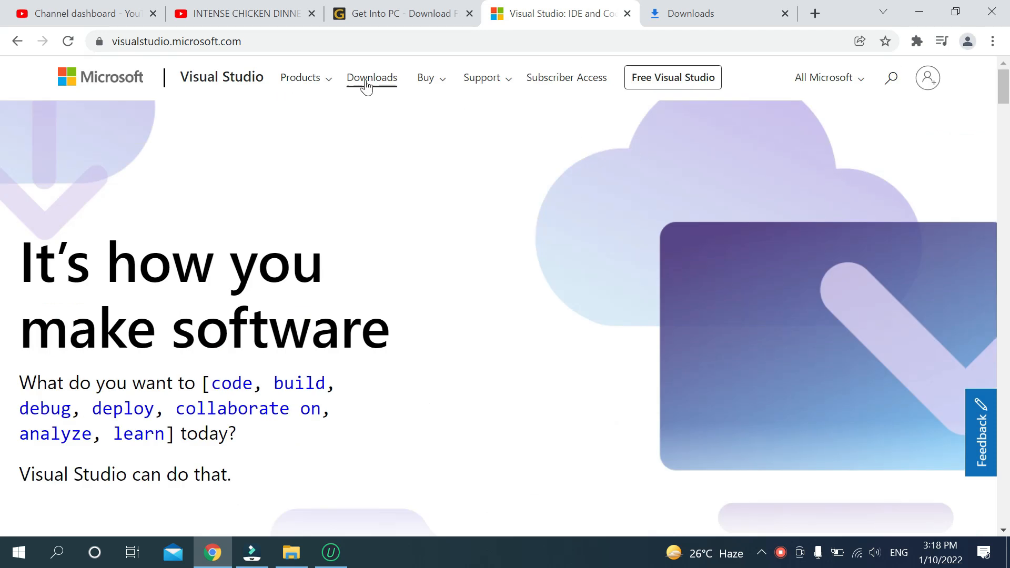
{"action": "mouse_move", "coordinate": [371, 76]}
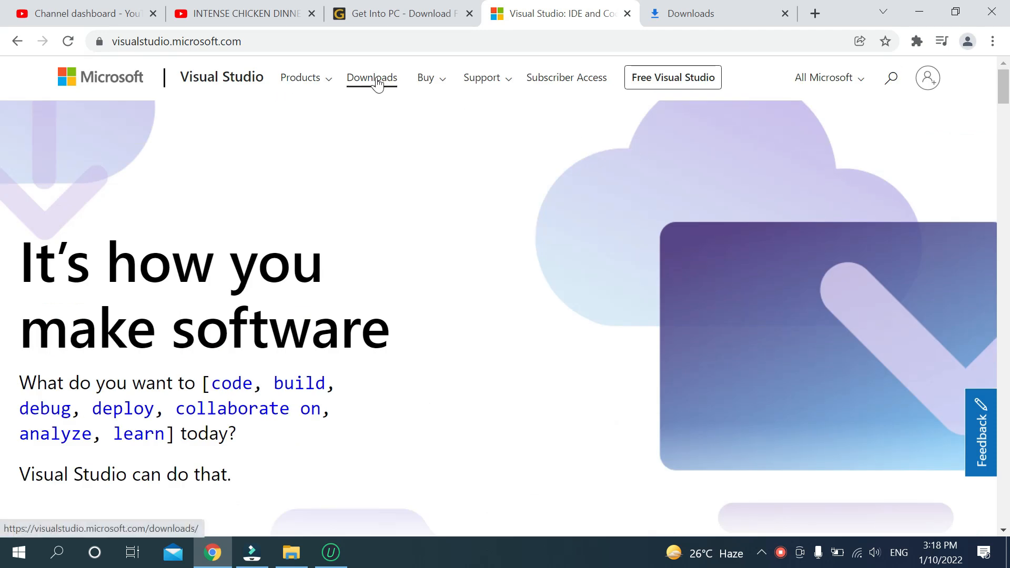
{"action": "left_click", "coordinate": [372, 77]}
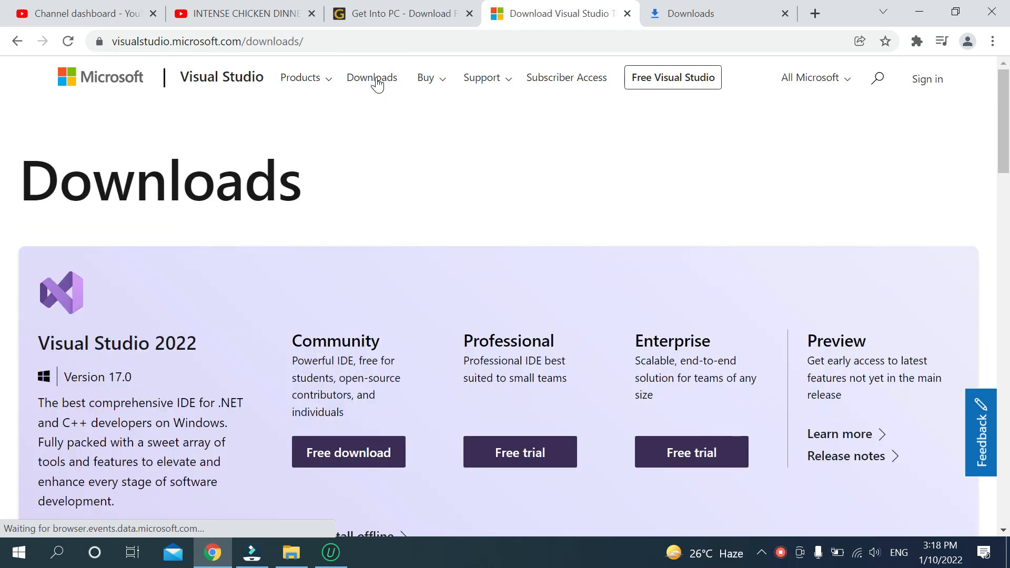
{"action": "scroll", "scroll_direction": "down", "scroll_amount": 3}
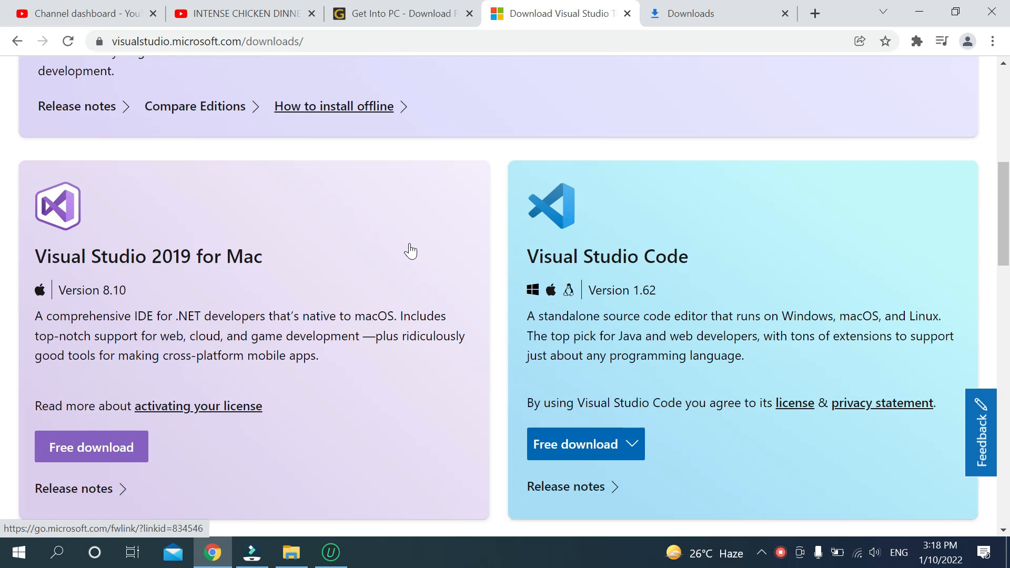
{"action": "scroll", "scroll_direction": "down", "scroll_amount": 3}
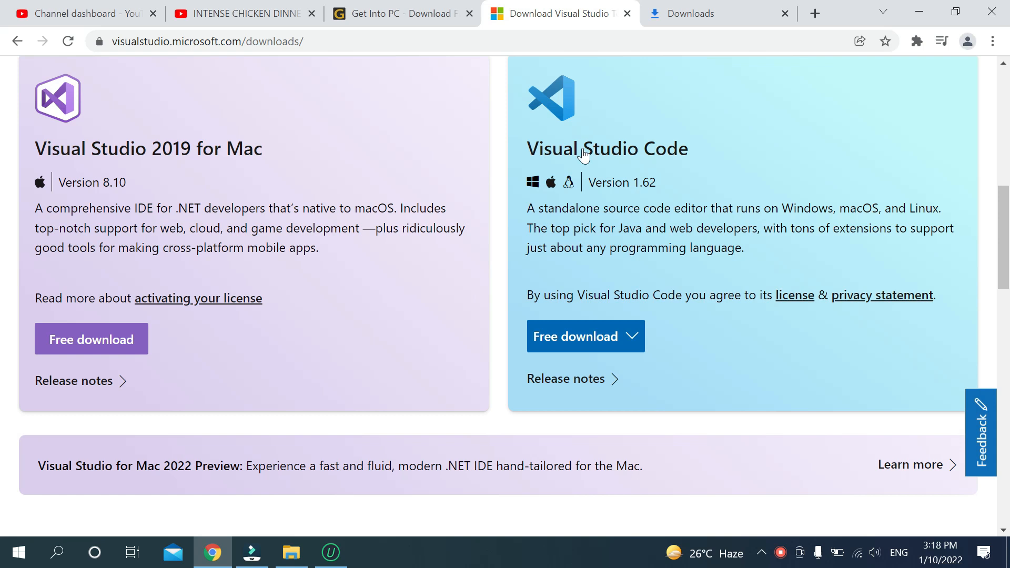
{"action": "left_click", "coordinate": [585, 336]}
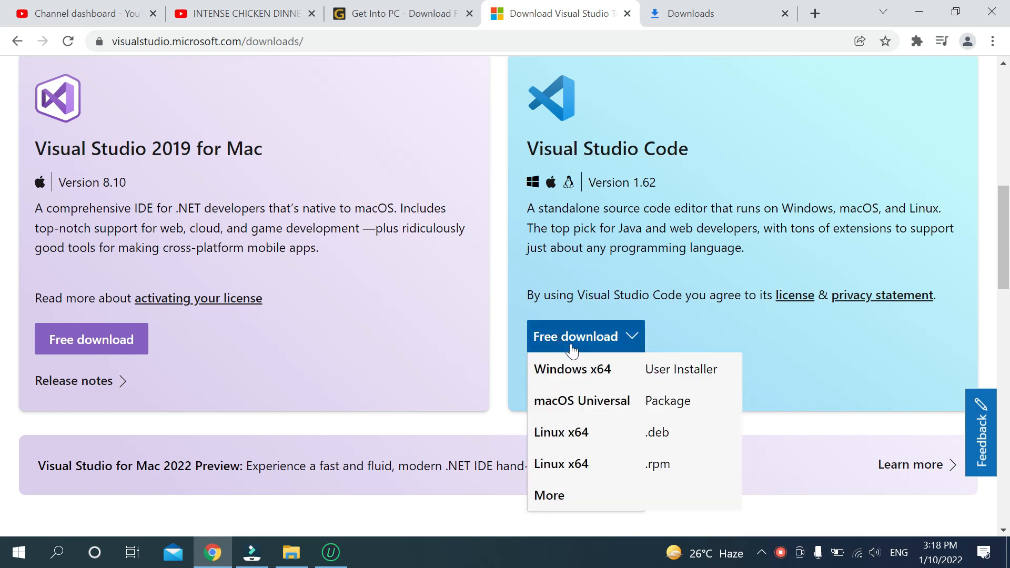
{"action": "mouse_move", "coordinate": [549, 495]}
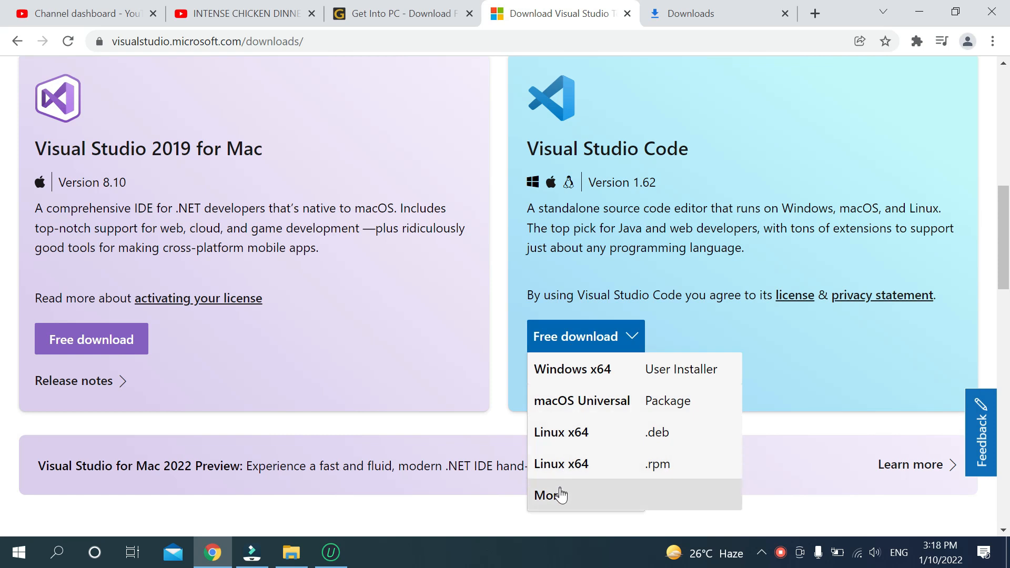
Choose More to reach code.visualstudio.com/download with Windows, Linux and Mac installers
{"action": "left_click", "coordinate": [550, 494]}
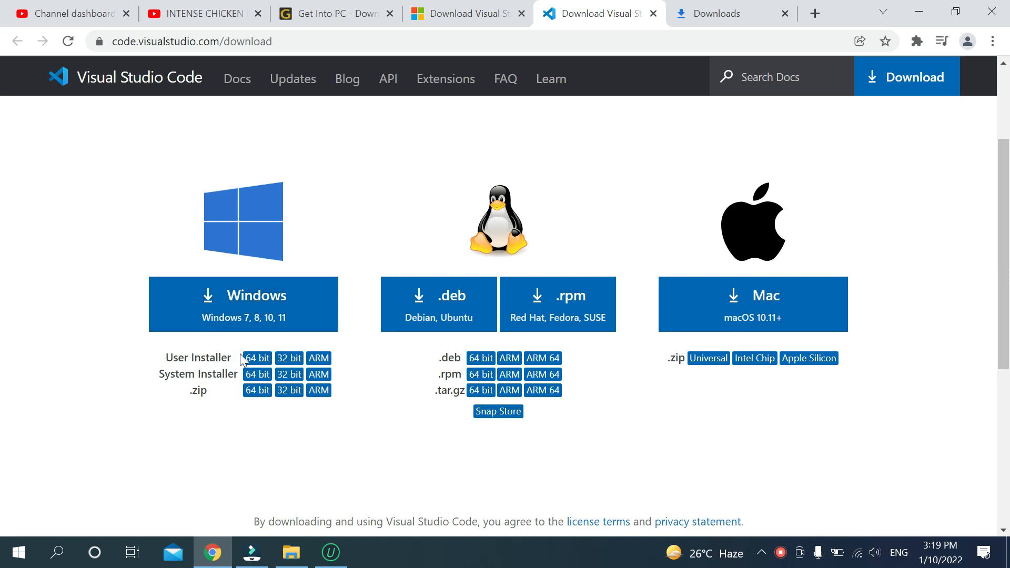
{"action": "mouse_move", "coordinate": [257, 371]}
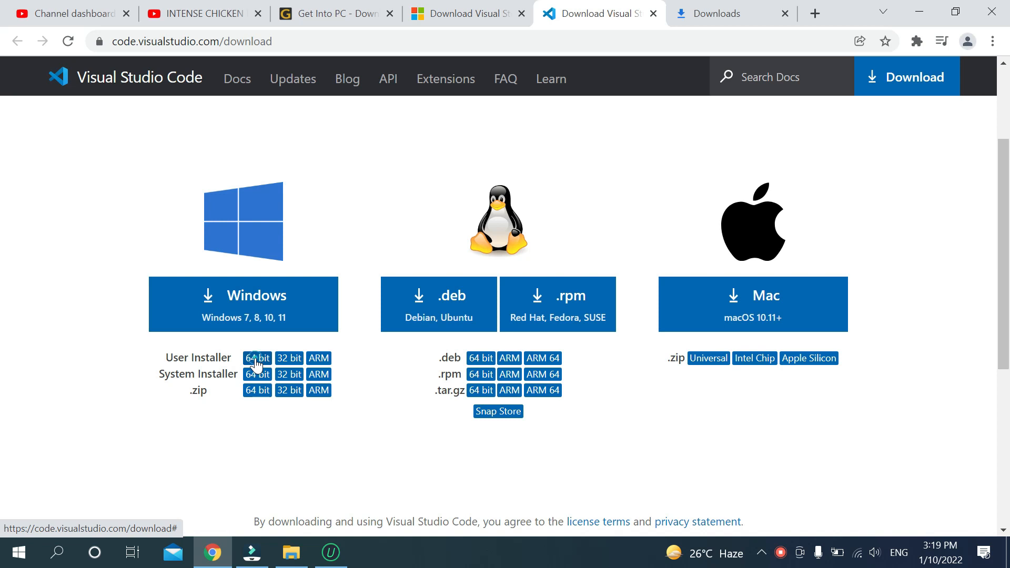
Download the Windows 64-bit User Installer of VS Code
{"action": "left_click", "coordinate": [257, 359]}
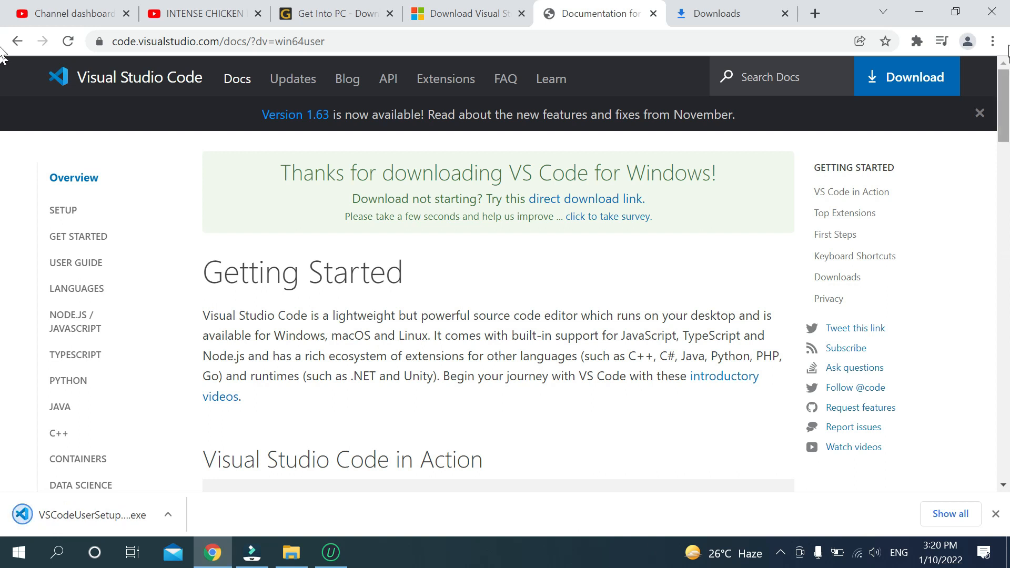
{"action": "mouse_move", "coordinate": [993, 41]}
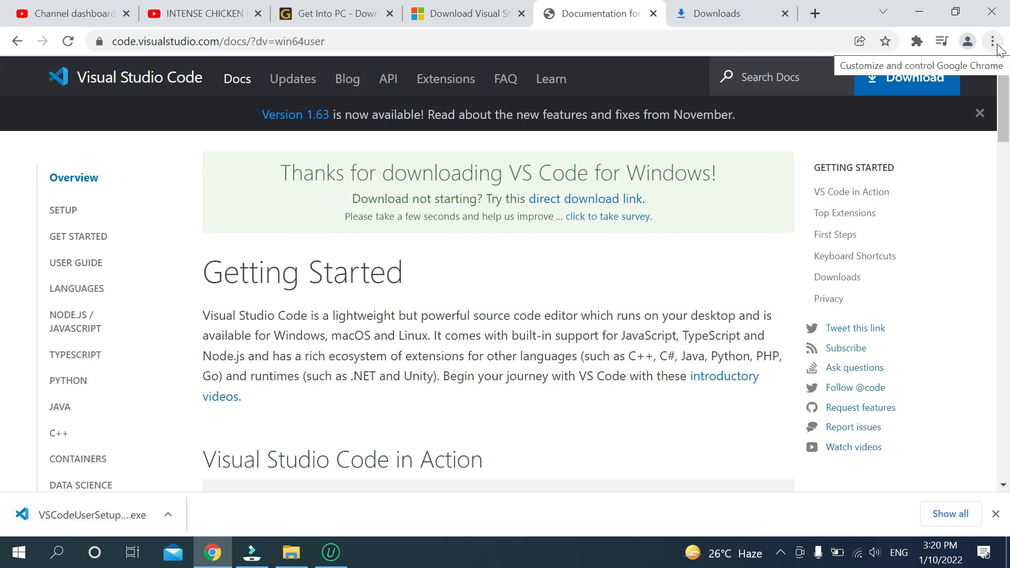
Show VSCodeUserSetup-x64-1.63.2.exe in its Downloads folder and launch it
{"action": "left_click", "coordinate": [992, 41]}
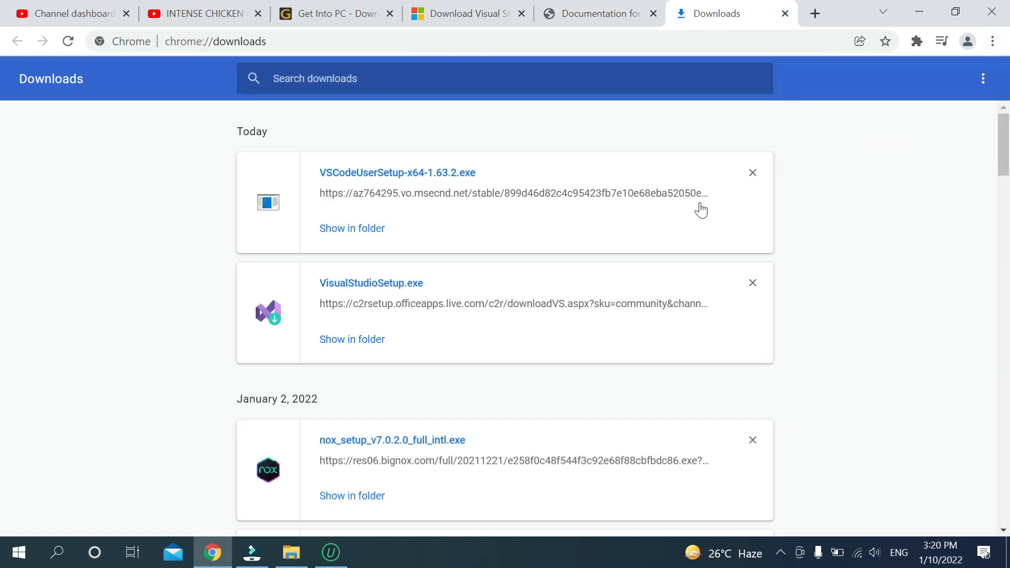
{"action": "left_click", "coordinate": [352, 227]}
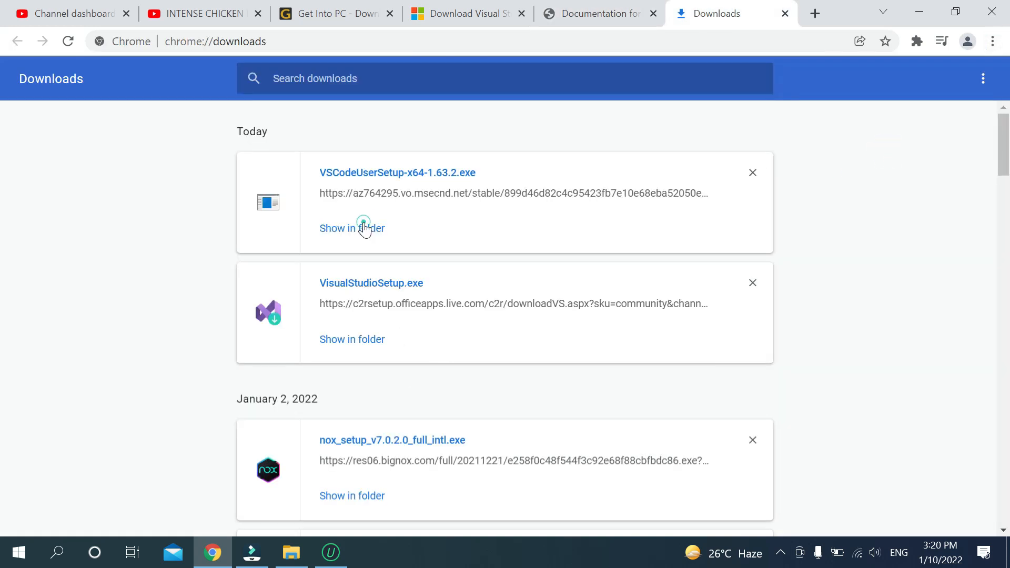
{"action": "left_click", "coordinate": [352, 228]}
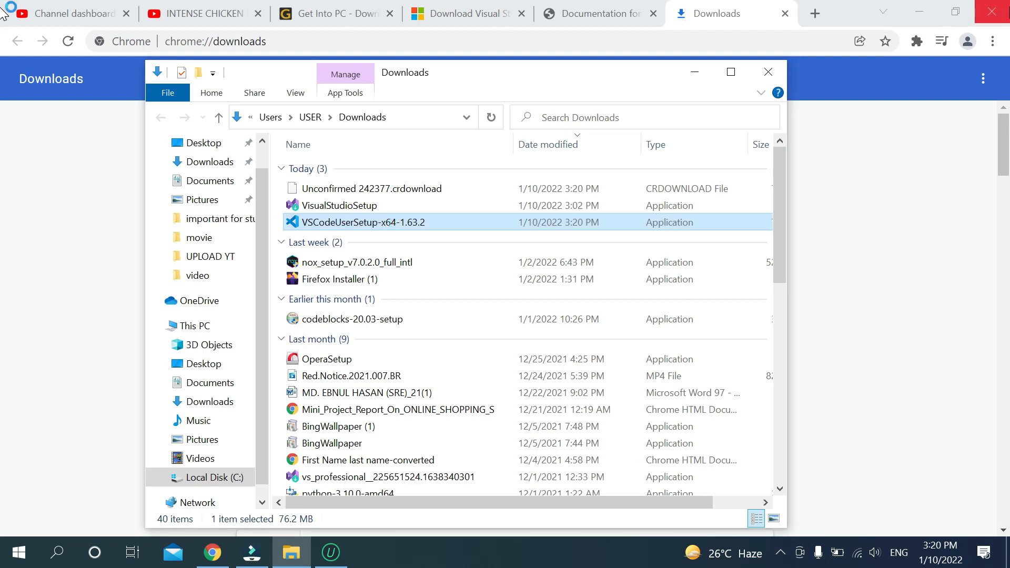
{"action": "double_click", "coordinate": [363, 222]}
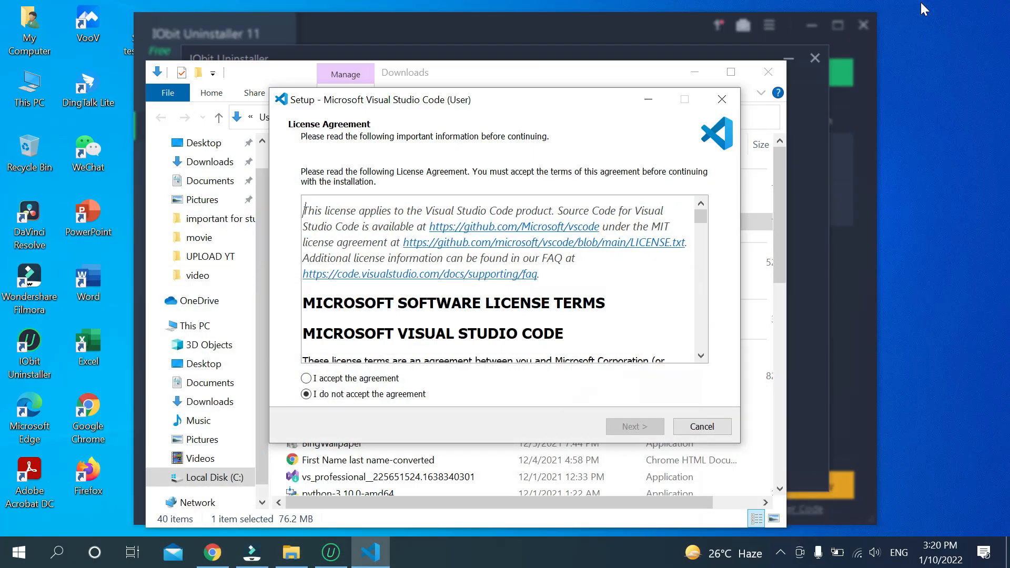
{"action": "mouse_move", "coordinate": [814, 56]}
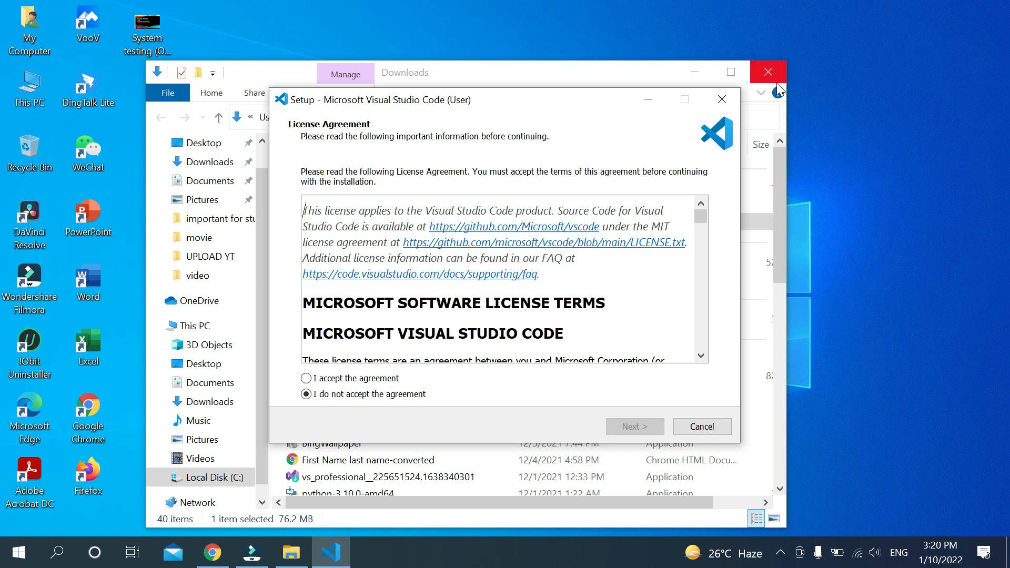
Close the Downloads folder and select 'I accept the agreement' in VS Code Setup
{"action": "left_click", "coordinate": [767, 72]}
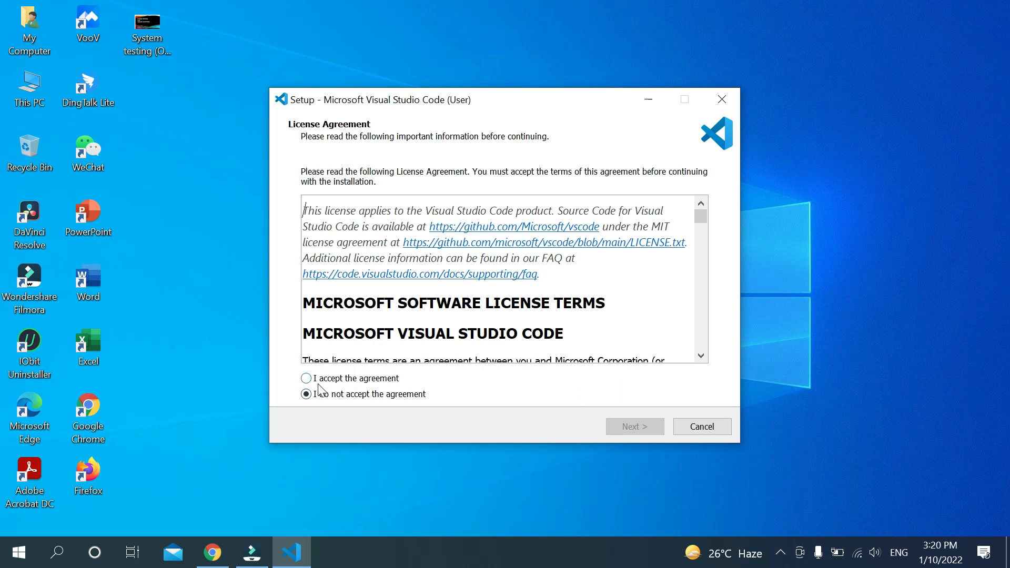
{"action": "left_click", "coordinate": [306, 378]}
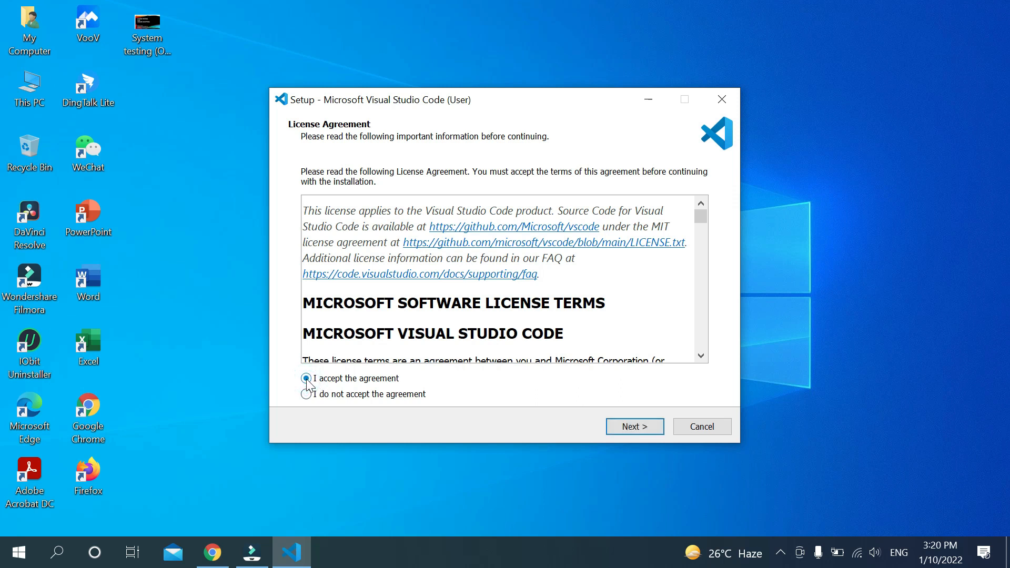
{"action": "left_click", "coordinate": [305, 378]}
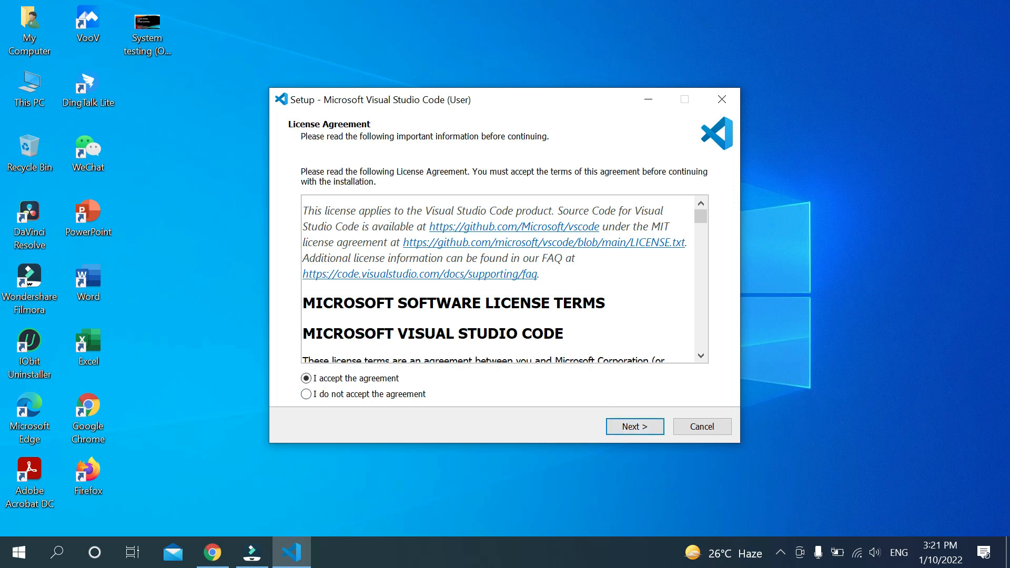
{"action": "mouse_move", "coordinate": [675, 223]}
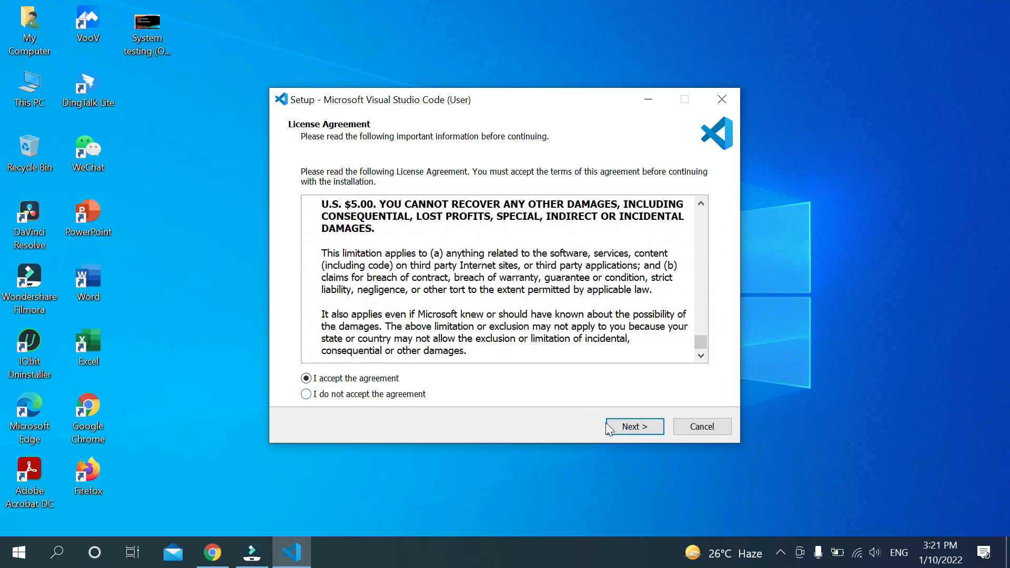
Keep the default install folder, tick 'Create a desktop icon', and reach Ready to Install
{"action": "left_click", "coordinate": [633, 426]}
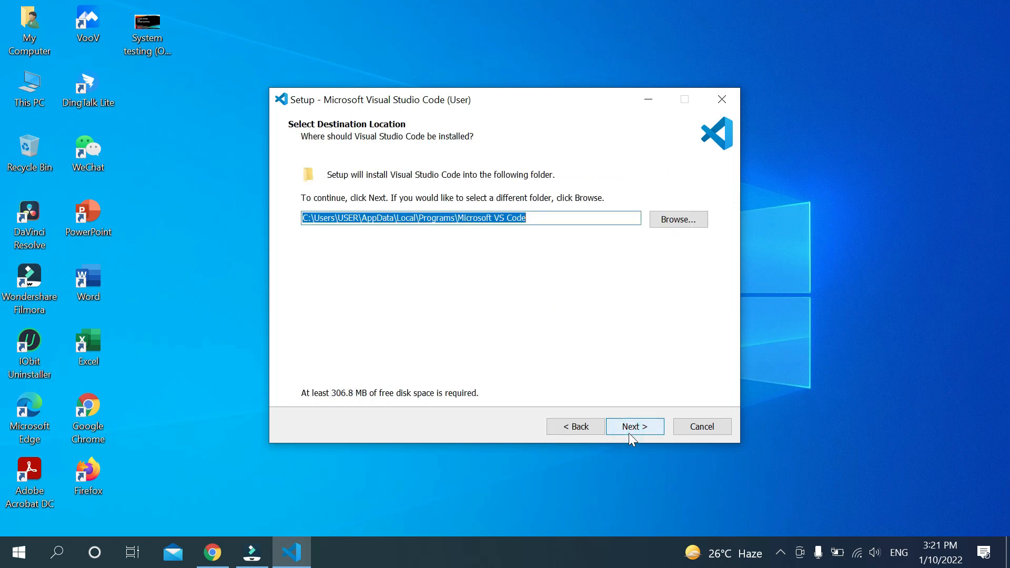
{"action": "left_click", "coordinate": [634, 426]}
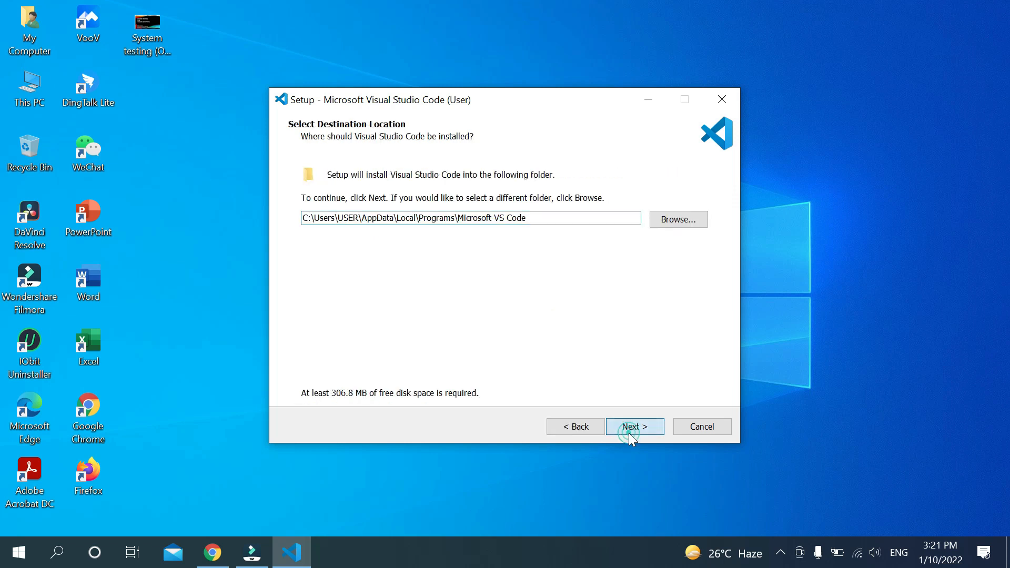
{"action": "left_click", "coordinate": [633, 426]}
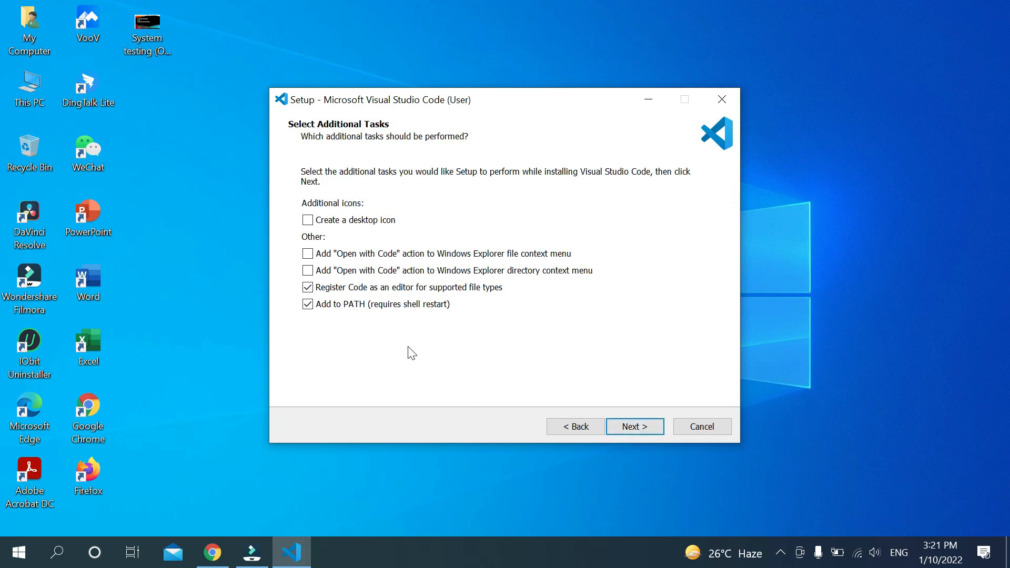
{"action": "mouse_move", "coordinate": [297, 216]}
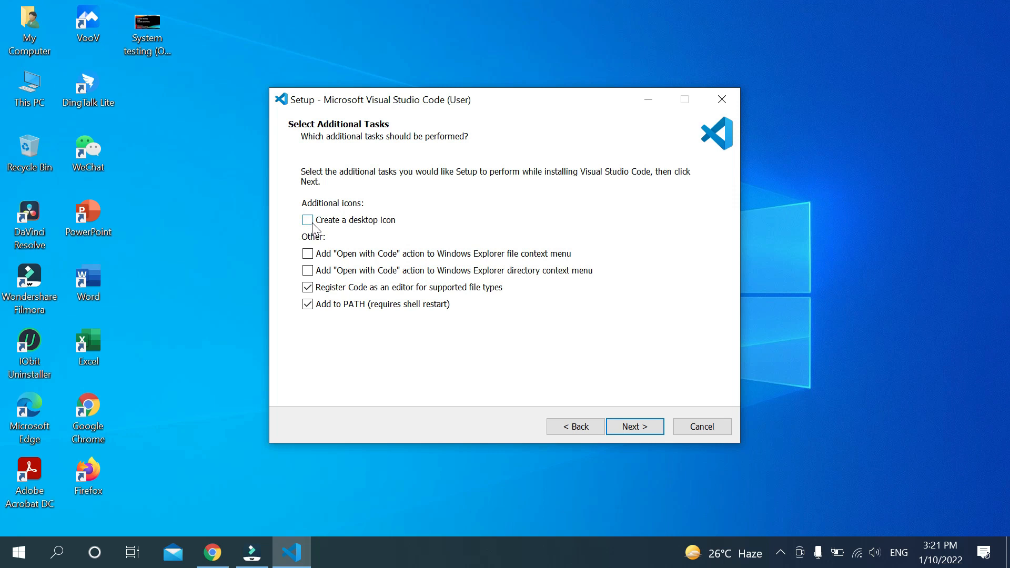
{"action": "left_click", "coordinate": [308, 220]}
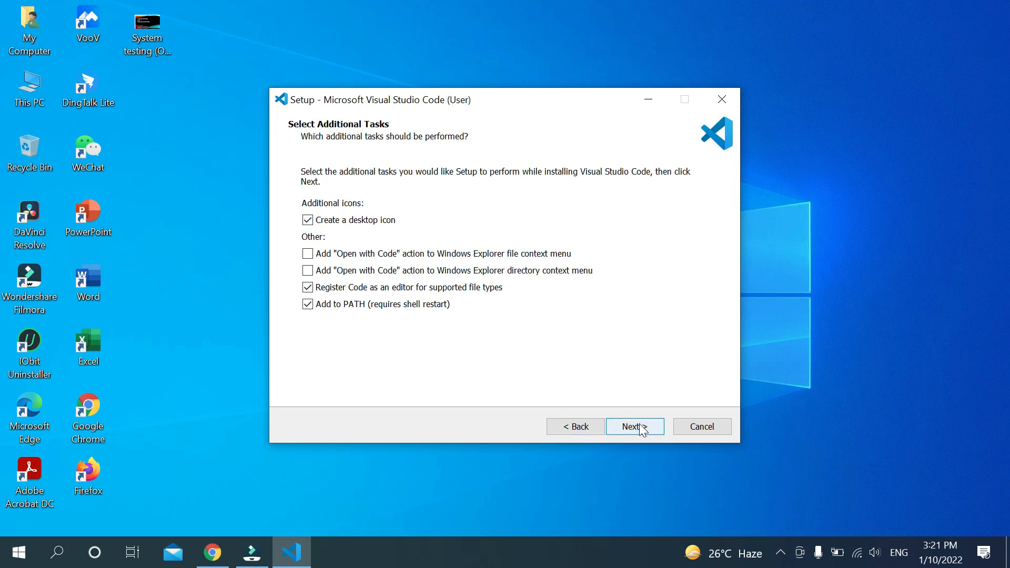
{"action": "left_click", "coordinate": [634, 426]}
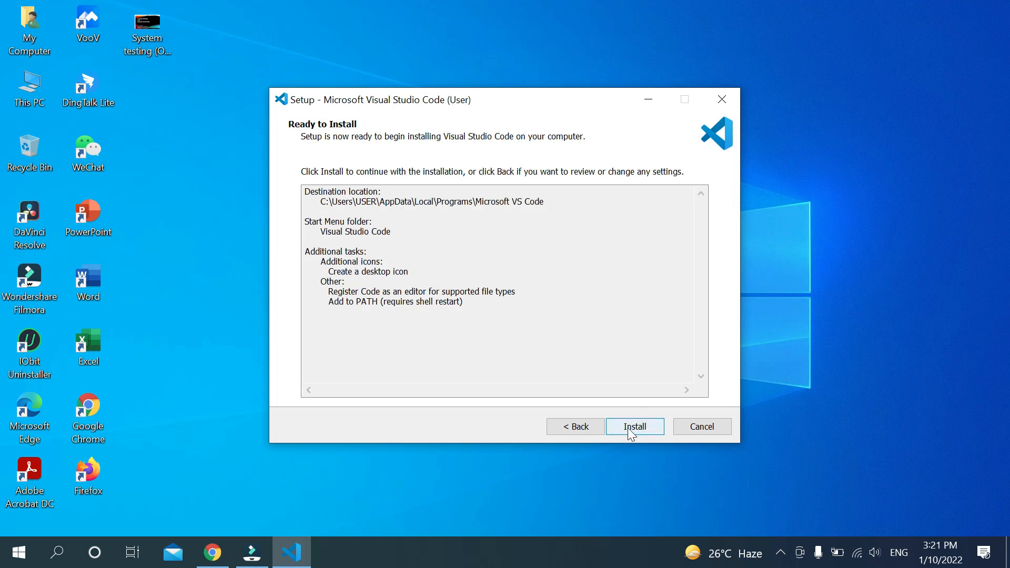
Install Visual Studio Code and wait for setup to report completion
{"action": "left_click", "coordinate": [633, 426]}
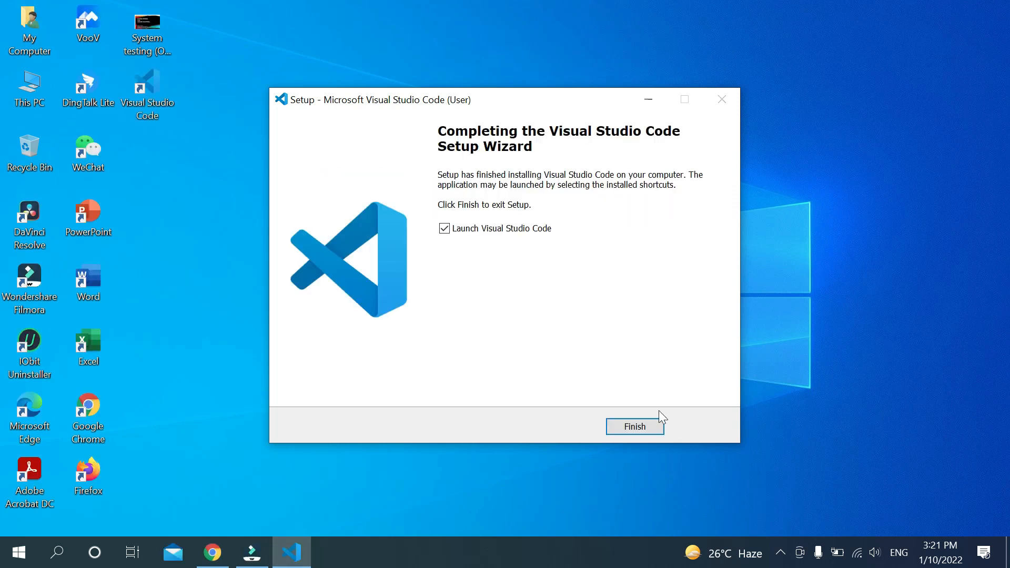
Finish setup, launching VS Code, then close that editor window
{"action": "left_click", "coordinate": [634, 426]}
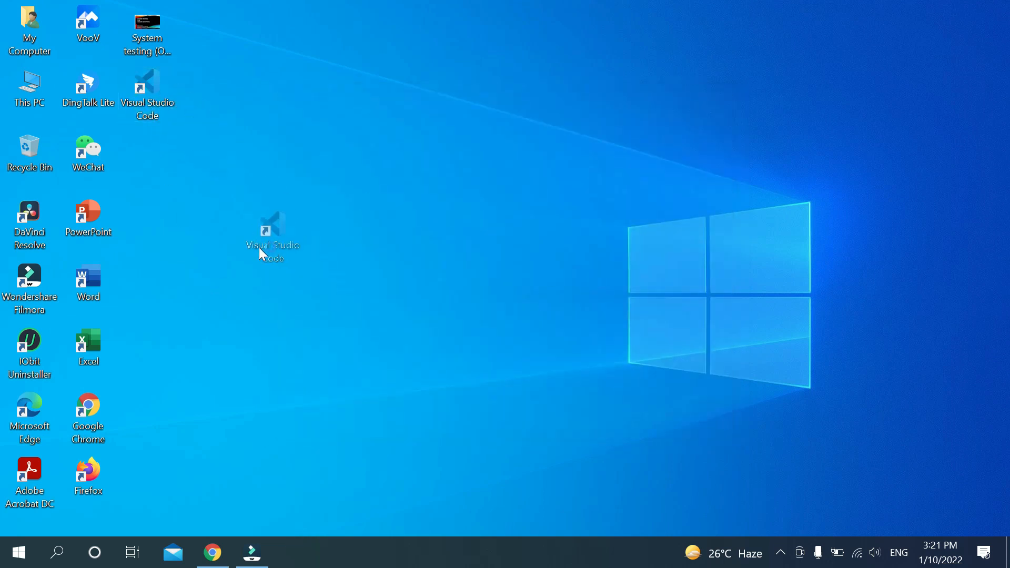
{"action": "double_click", "coordinate": [272, 231]}
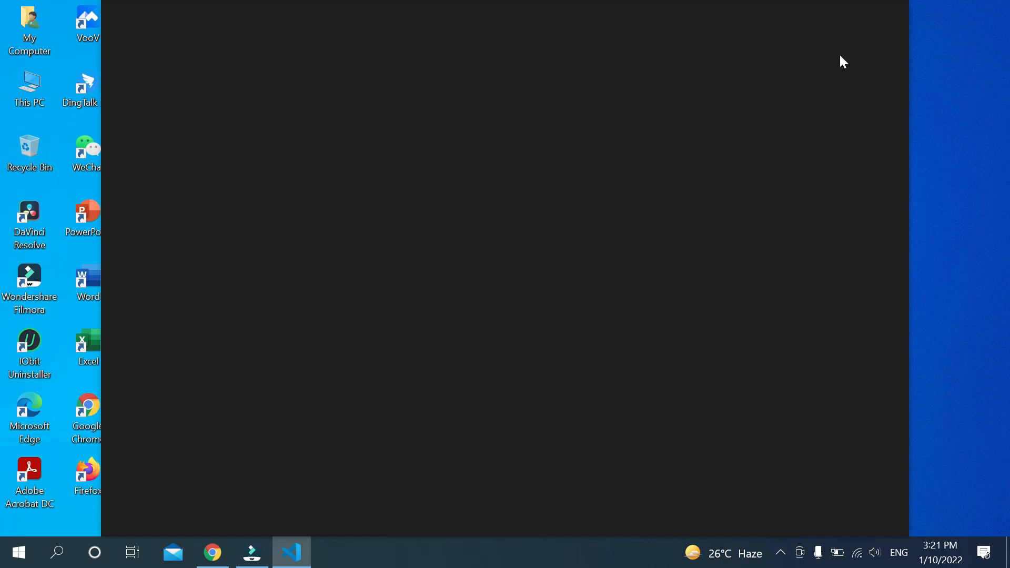
{"action": "left_click", "coordinate": [292, 553]}
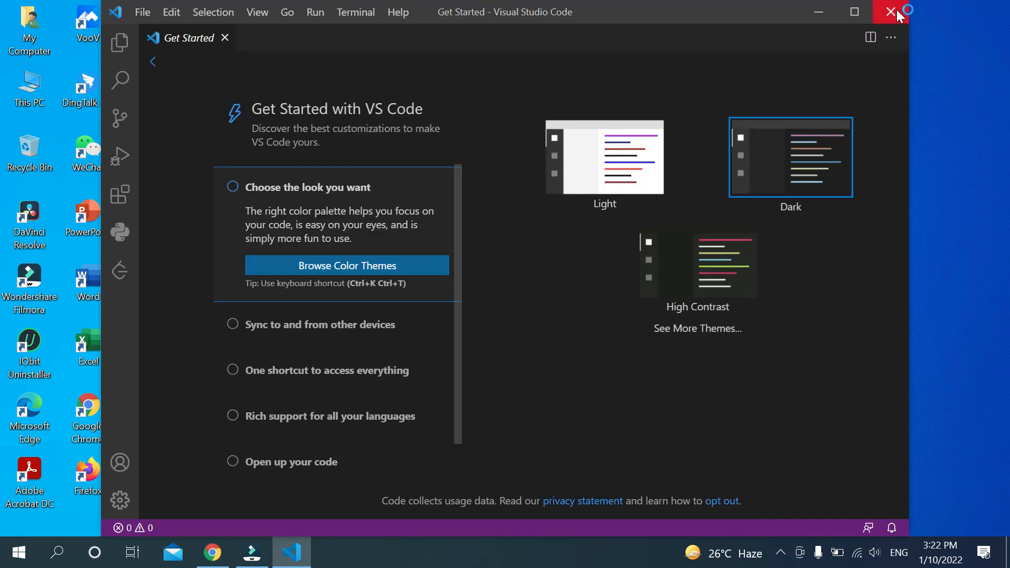
{"action": "left_click", "coordinate": [894, 12]}
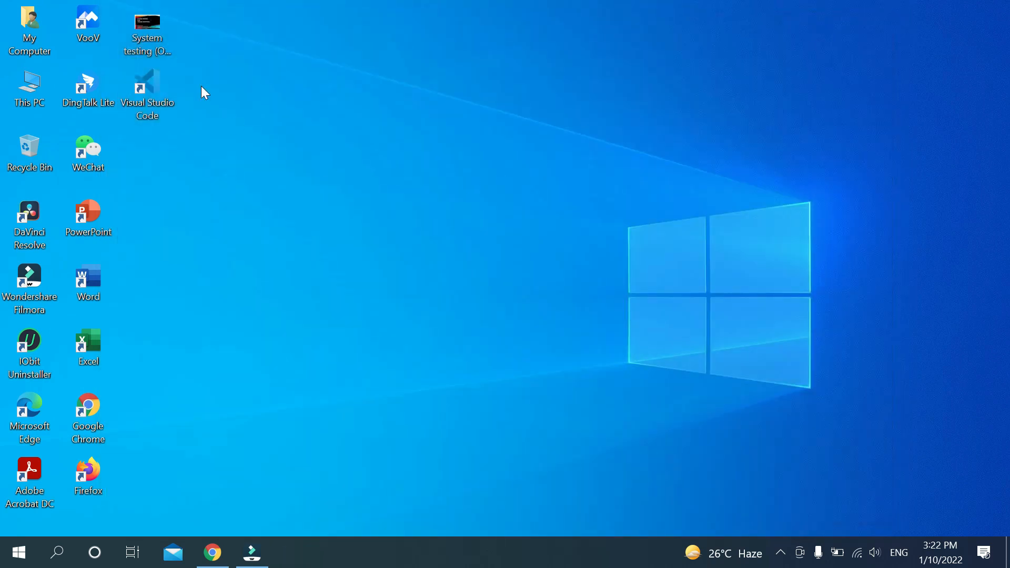
Launch Visual Studio Code from its new desktop shortcut, showing the Get Started page
{"action": "left_click", "coordinate": [147, 95]}
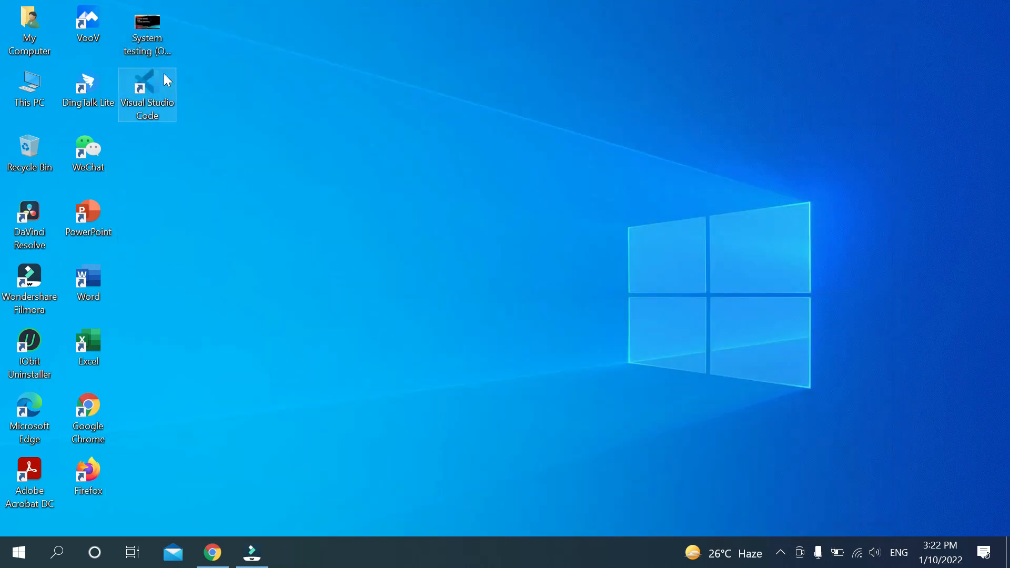
{"action": "double_click", "coordinate": [146, 90]}
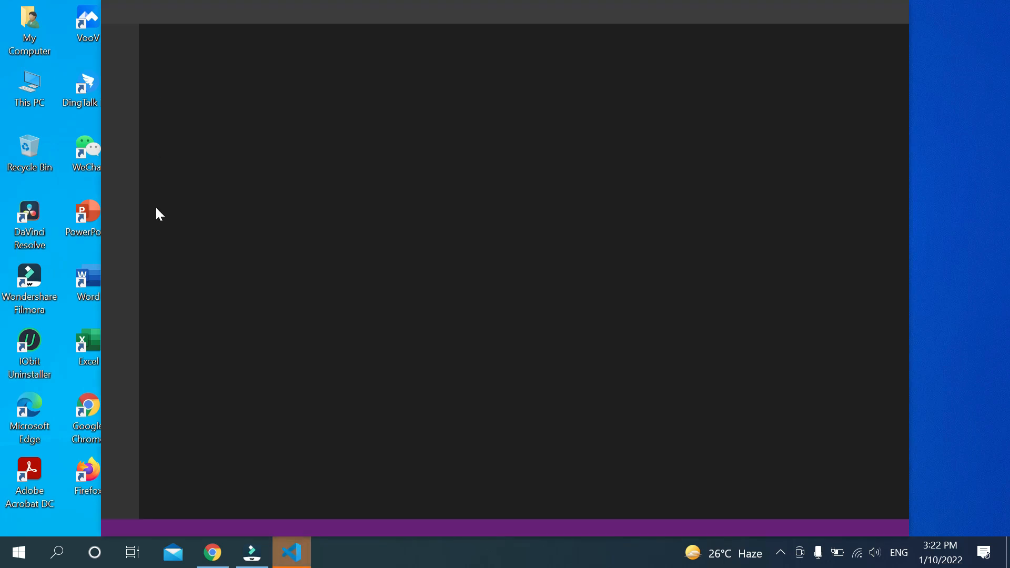
{"action": "left_click", "coordinate": [291, 553]}
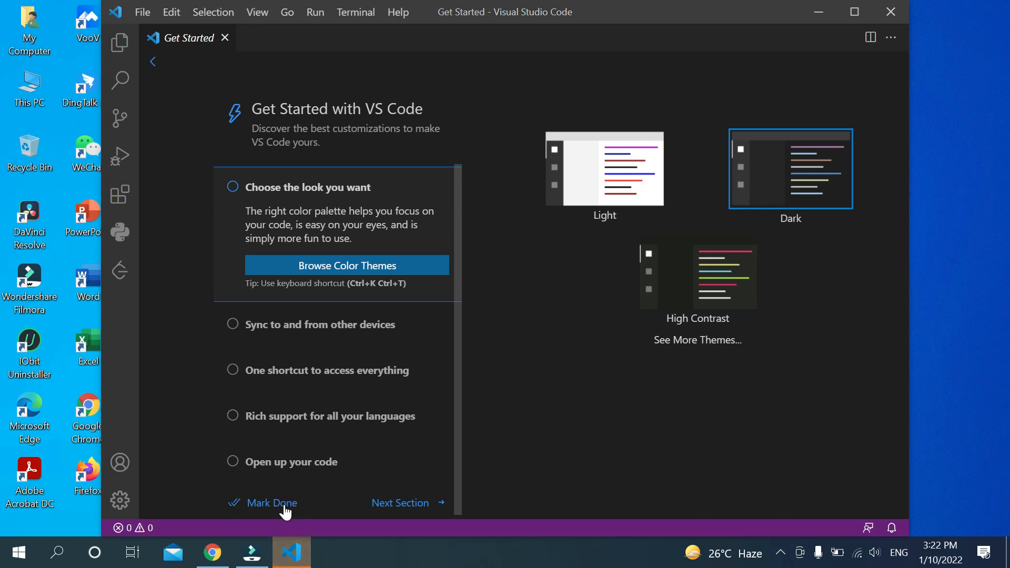
Mark the walkthrough done and create a new untitled file containing "dffghg"
{"action": "left_click", "coordinate": [270, 503]}
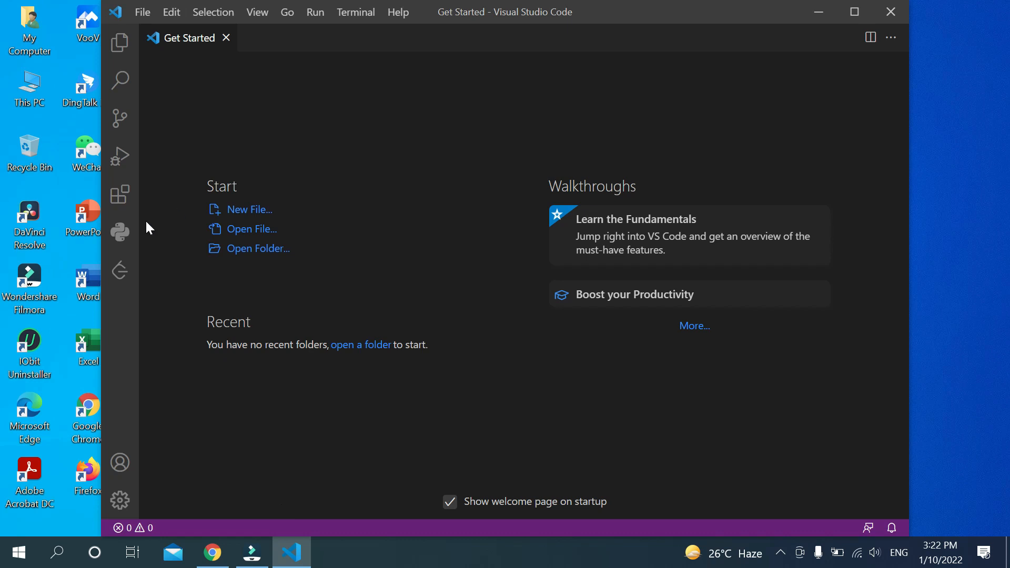
{"action": "mouse_move", "coordinate": [251, 209]}
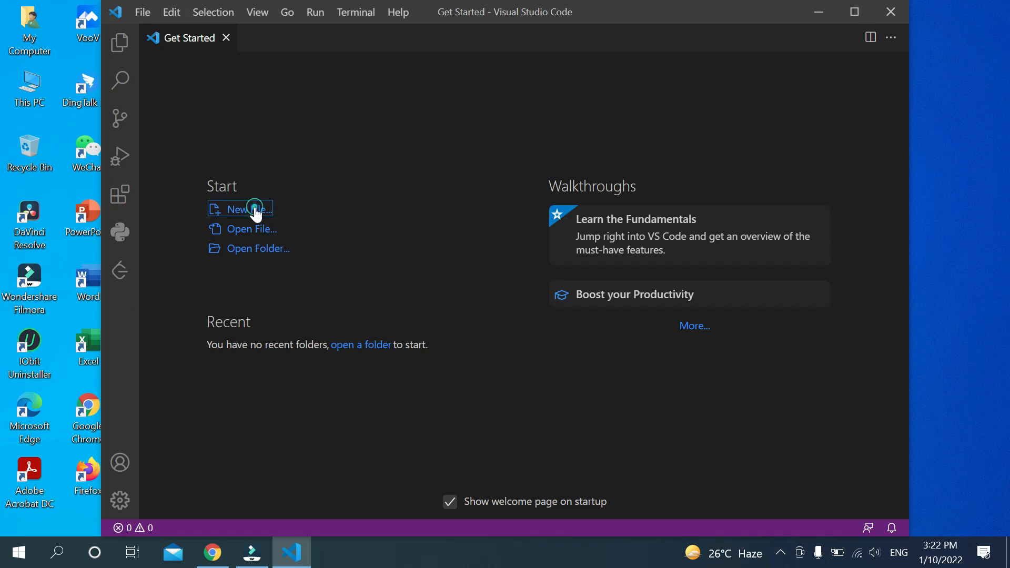
{"action": "left_click", "coordinate": [245, 208]}
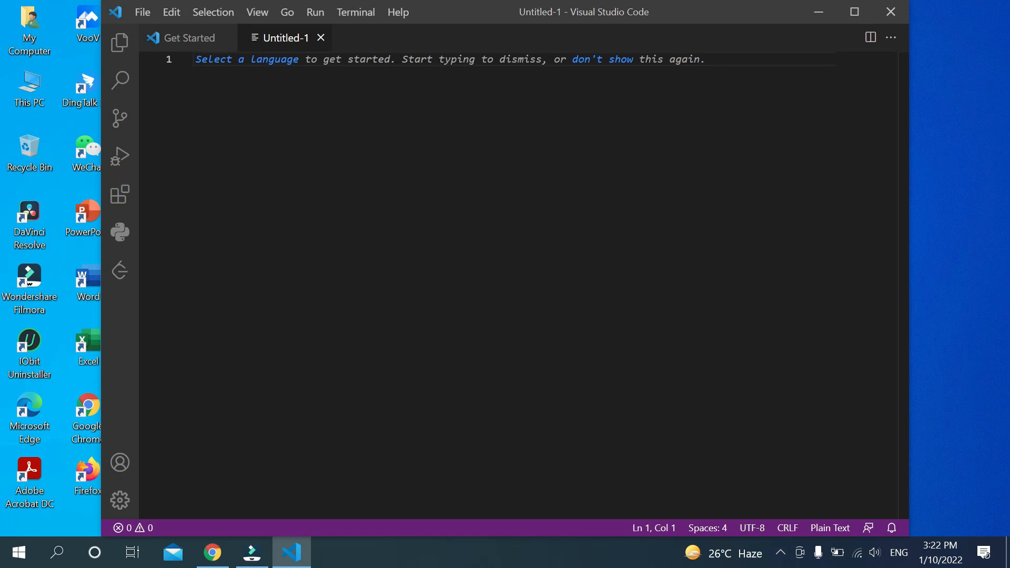
{"action": "type", "text": "dffghg"}
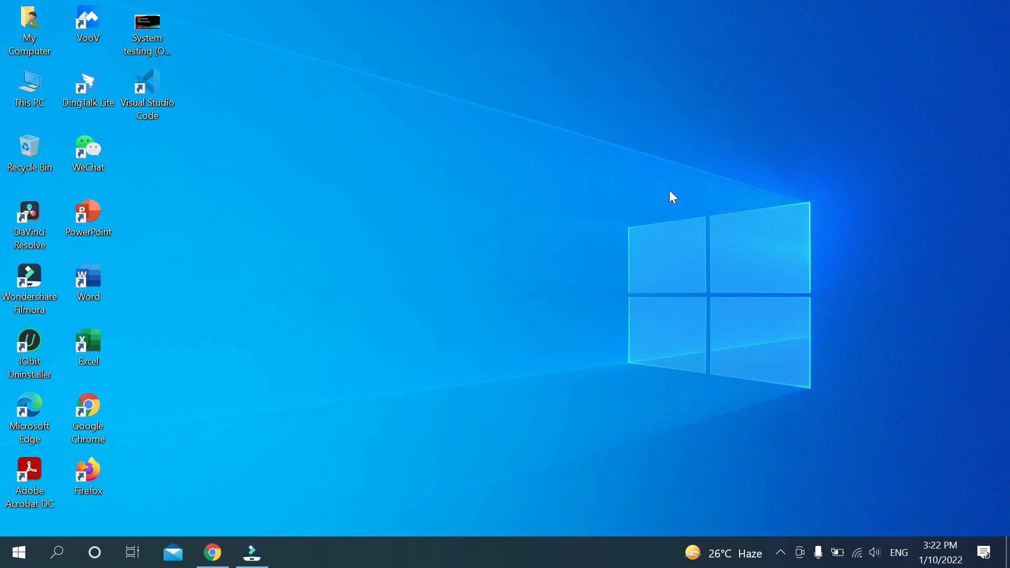
{"action": "mouse_move", "coordinate": [252, 206]}
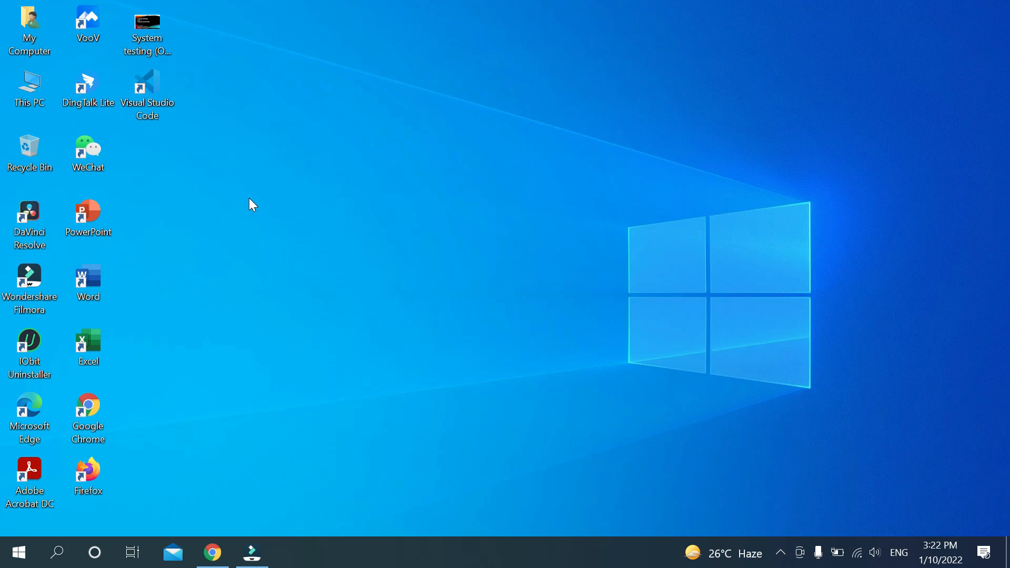
{"action": "mouse_move", "coordinate": [760, 540]}
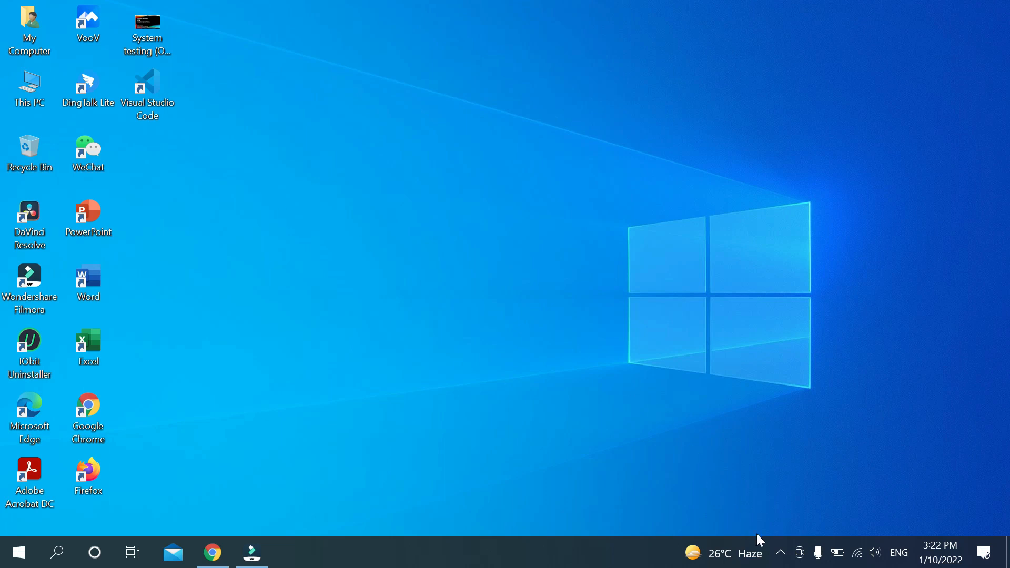
Reveal the hidden notification-area icons and bring up the screen recorder's context menu
{"action": "left_click", "coordinate": [780, 552]}
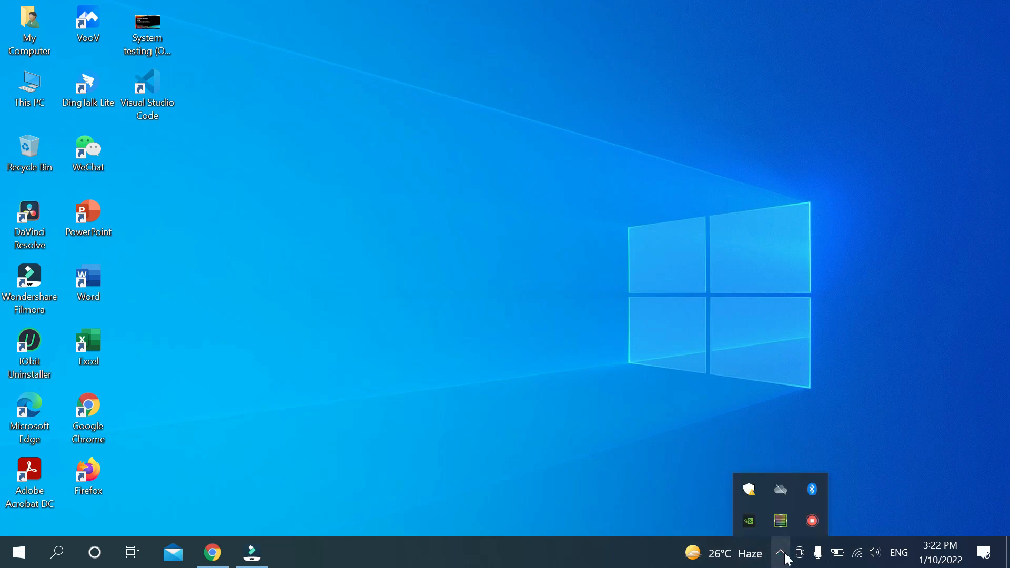
{"action": "right_click", "coordinate": [812, 521]}
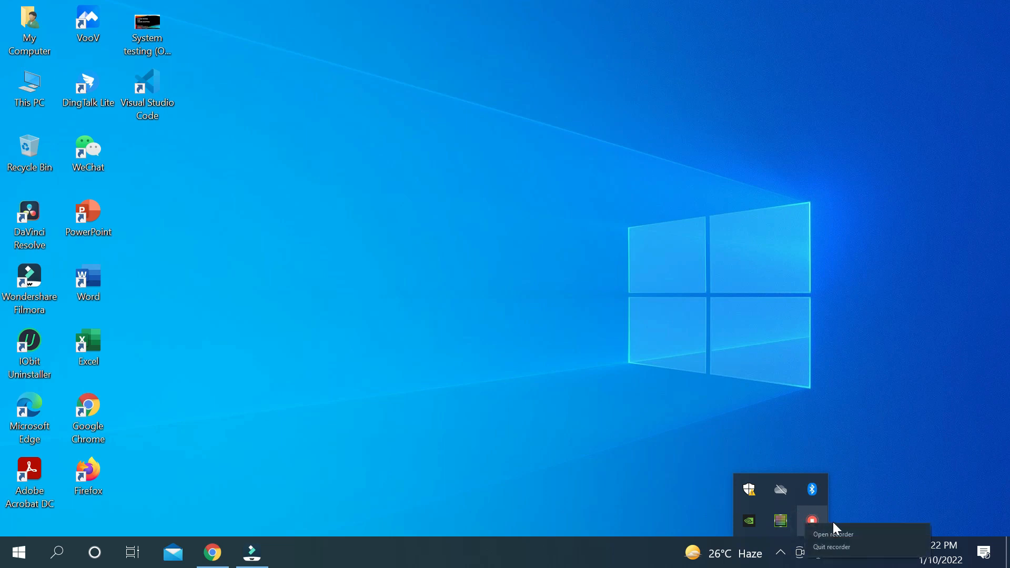